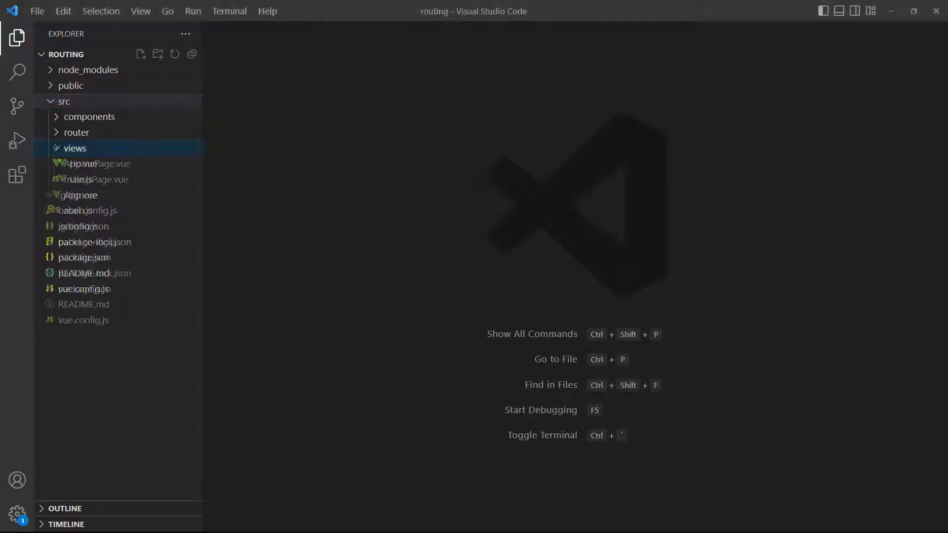
# - Open UsersPage.vue from src/views and create UserSingle.vue with a 'Single user page' h2
pyautogui.click(75, 148)
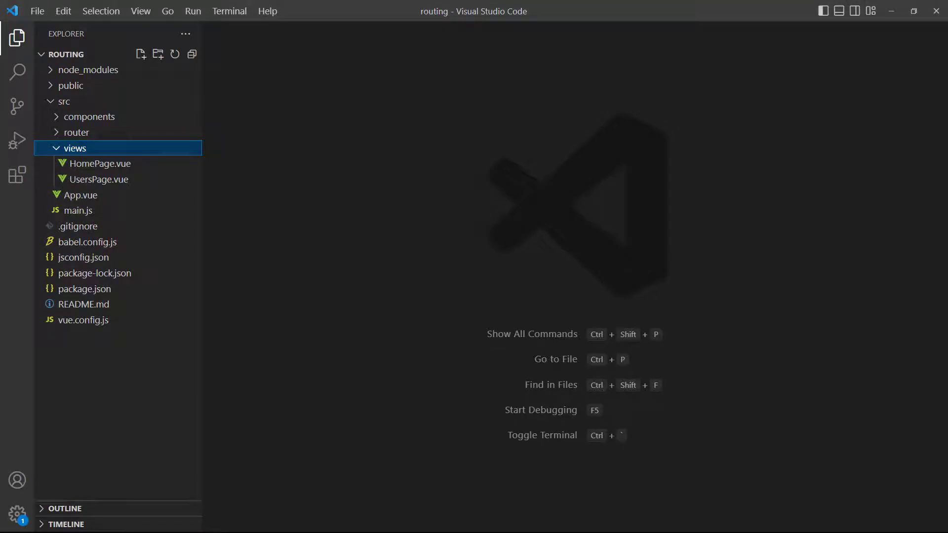
pyautogui.doubleClick(101, 164)
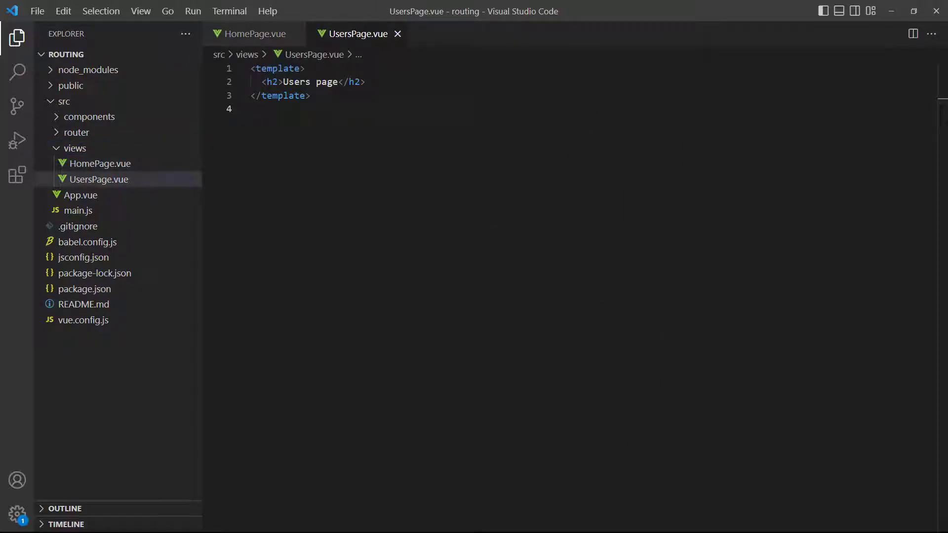
pyautogui.click(80, 148)
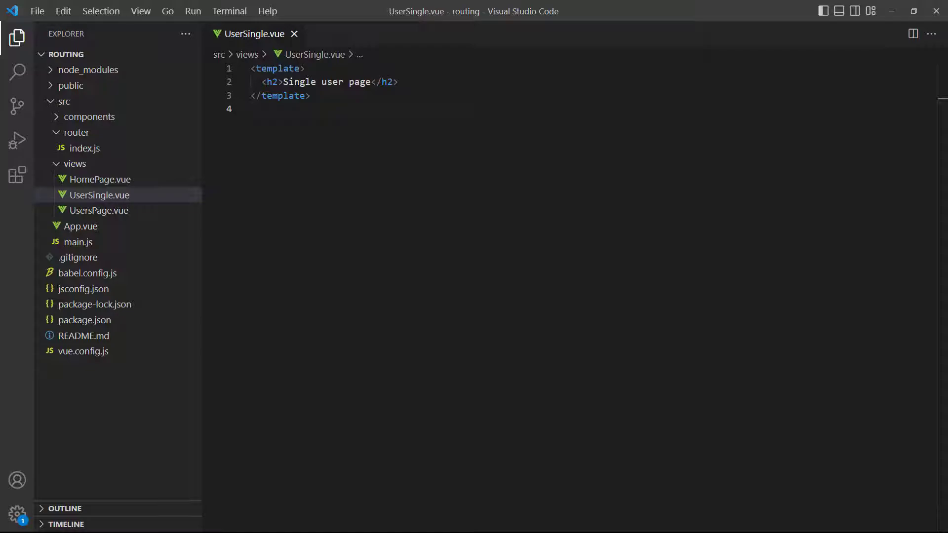
# - In router/index.js, add a '/user/:id' route named UserSingle that imports ../views/UserSingle
pyautogui.click(83, 148)
pyautogui.write("path: '/user/:")
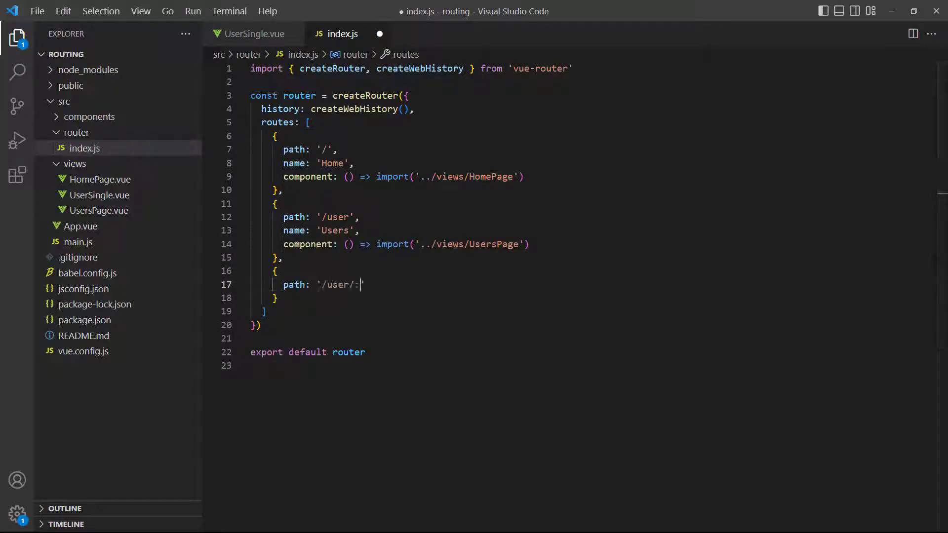
pyautogui.write("id',")
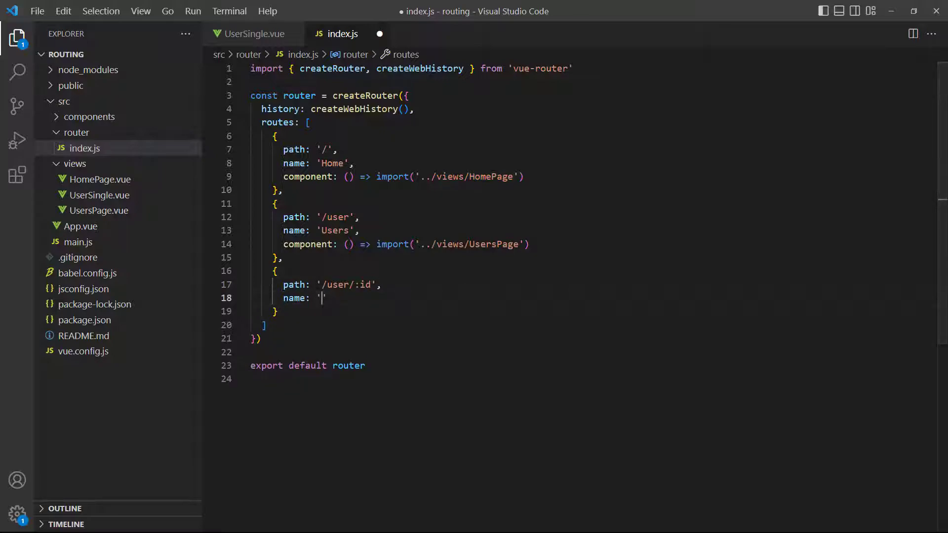
pyautogui.write("UserSingle',")
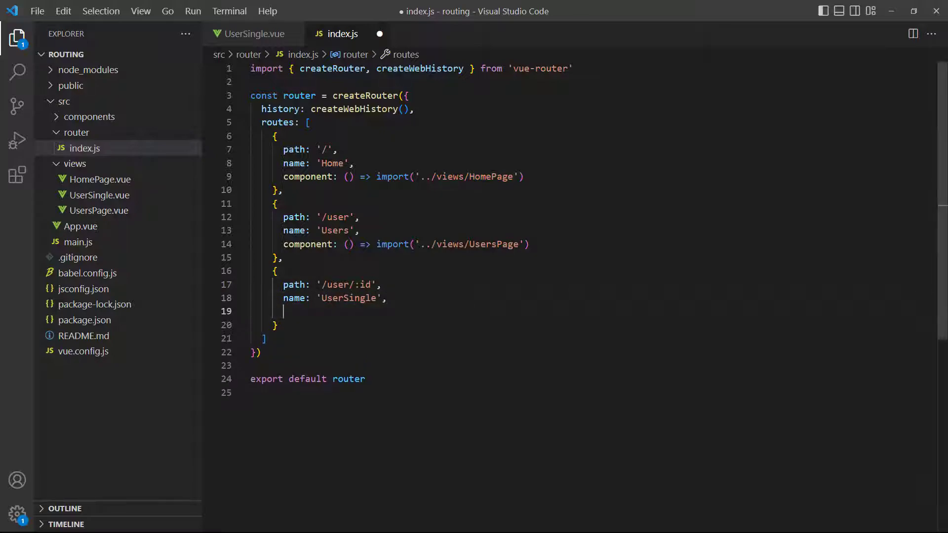
pyautogui.write("component: () => import('../views/UserSing")
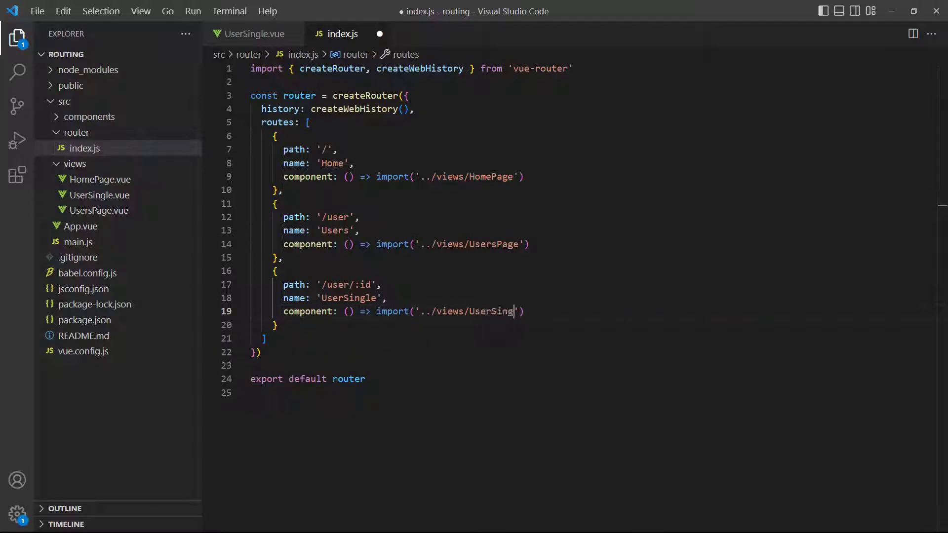
pyautogui.write('le')
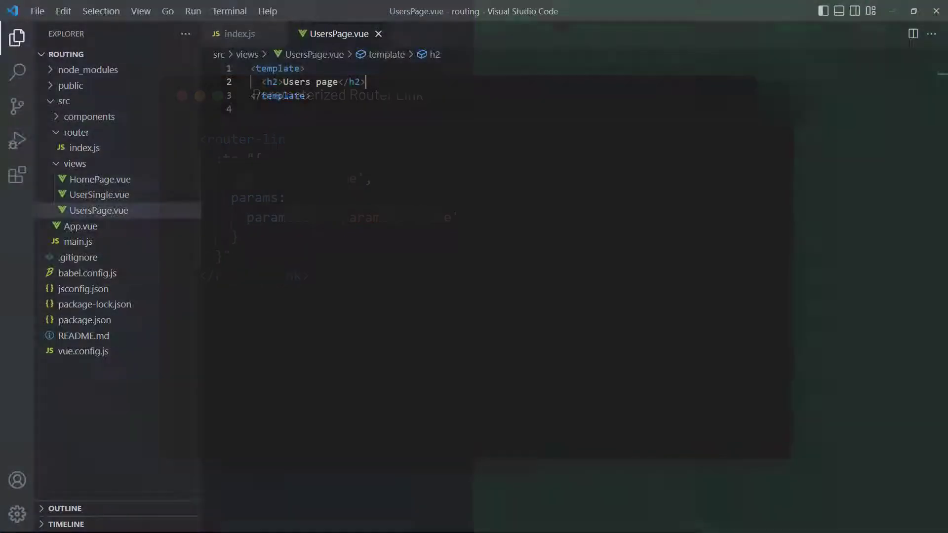
# - Add a 'User with id' router-link to UserSingle with params id 12345 in UsersPage.vue
pyautogui.write('<router-link')
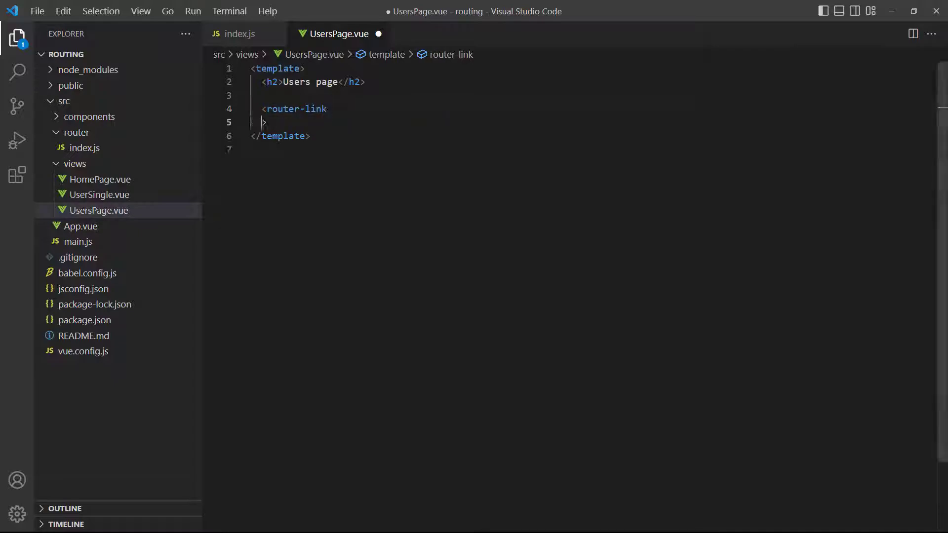
pyautogui.write(':to="{')
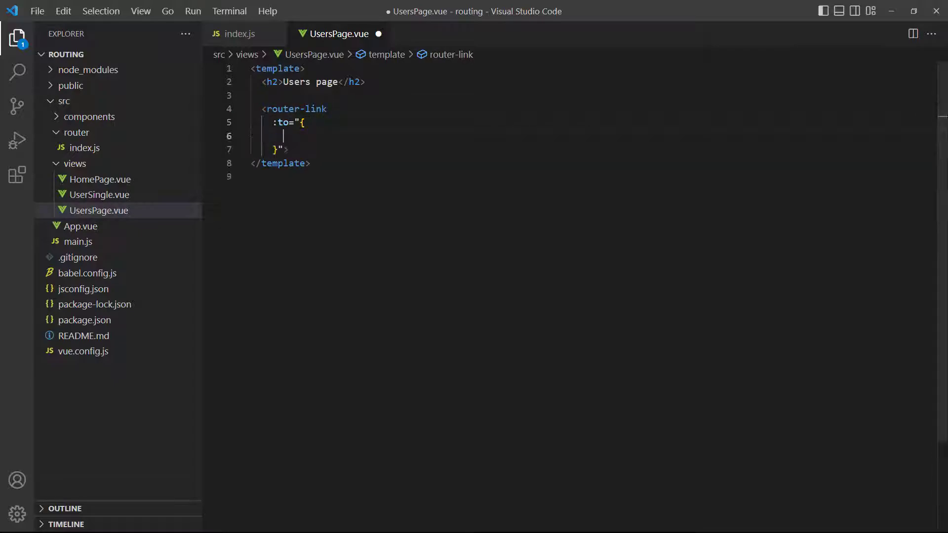
pyautogui.write("name: 'UserSingle',")
pyautogui.write('id: 12345')
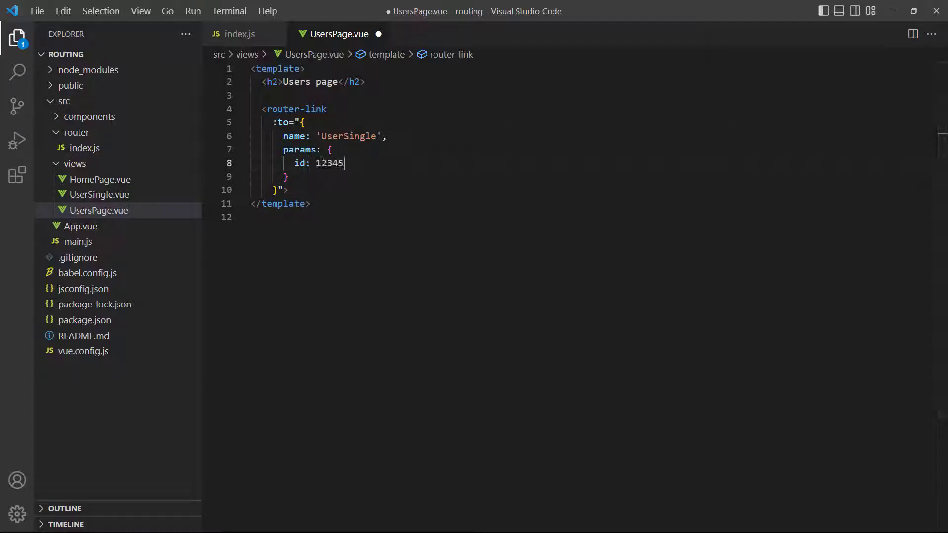
pyautogui.write('User with id')
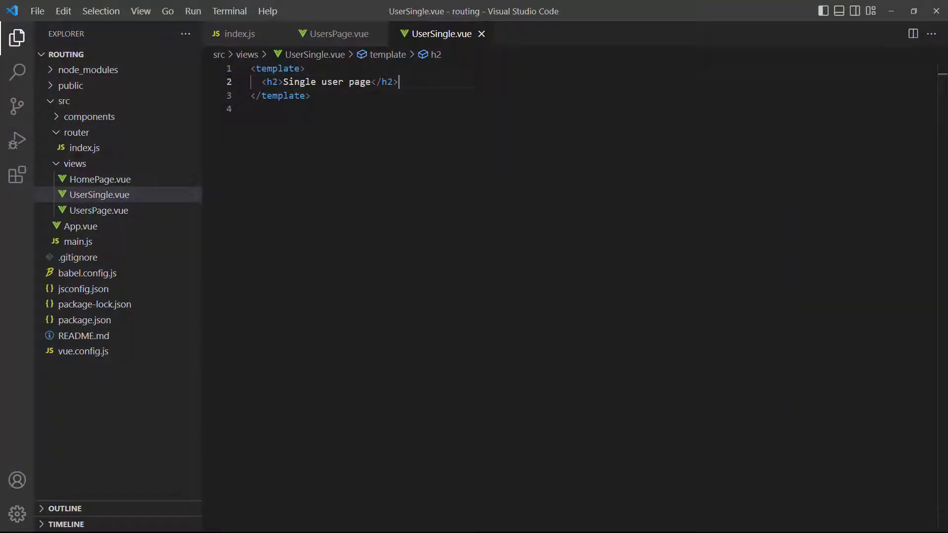
# - Add a 'User id: {{ $route.params.id }}' paragraph below the heading and save UserSingle.vue
pyautogui.press('Enter')
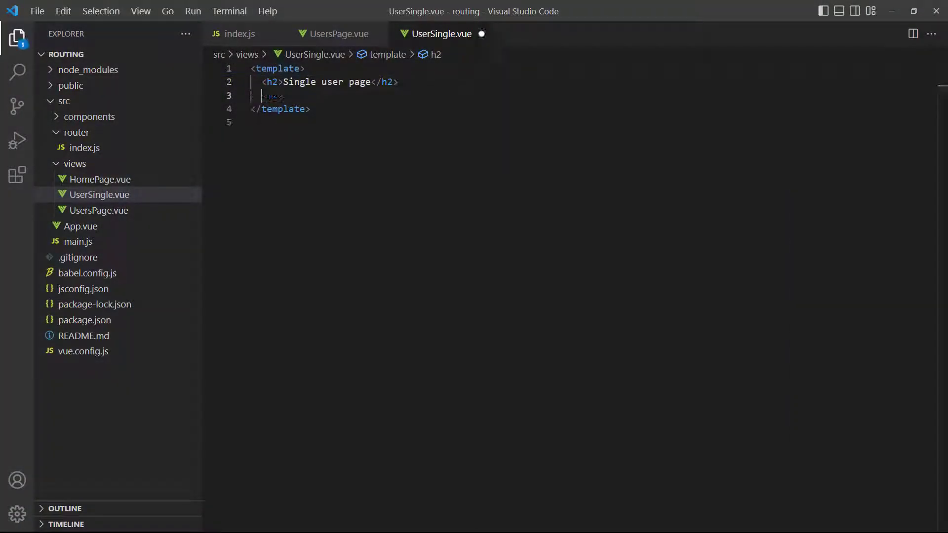
pyautogui.write('<p>User id: {{}}')
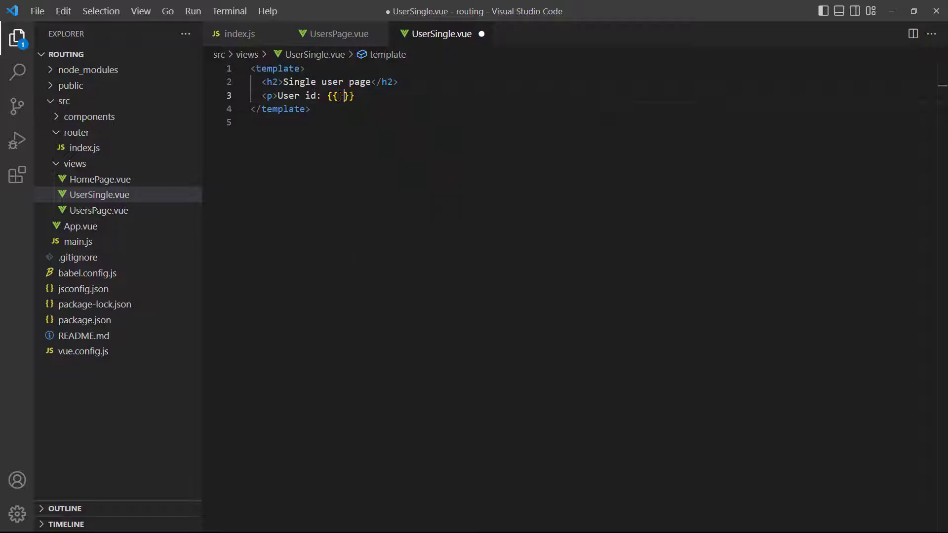
pyautogui.write('$route.params.id')
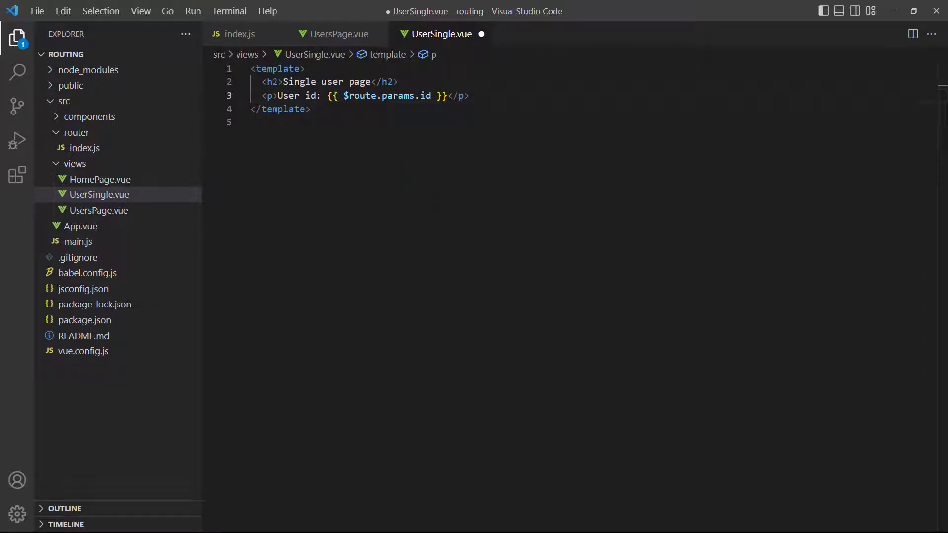
pyautogui.press('ctrl+s')
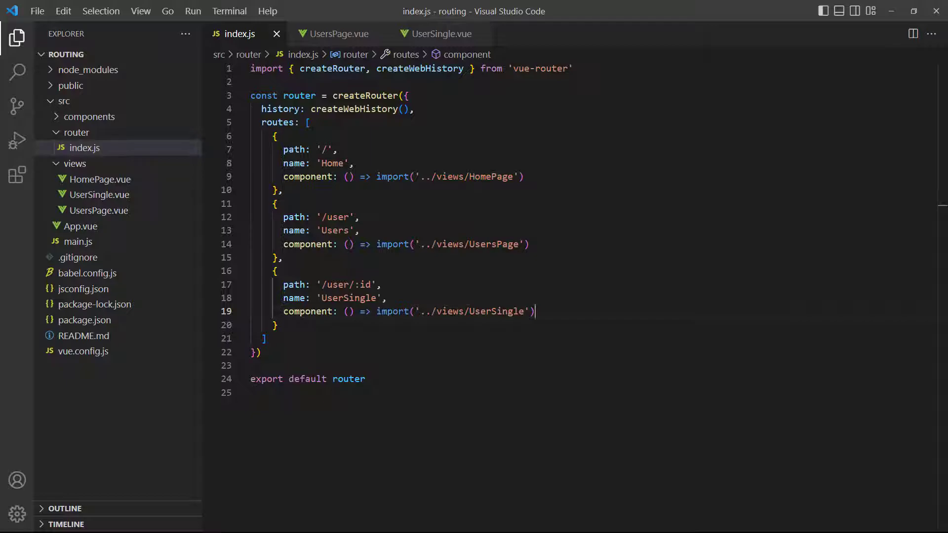
# - Set props: true on the UserSingle route and add a script declaring props ['id']
pyautogui.write('props: tru')
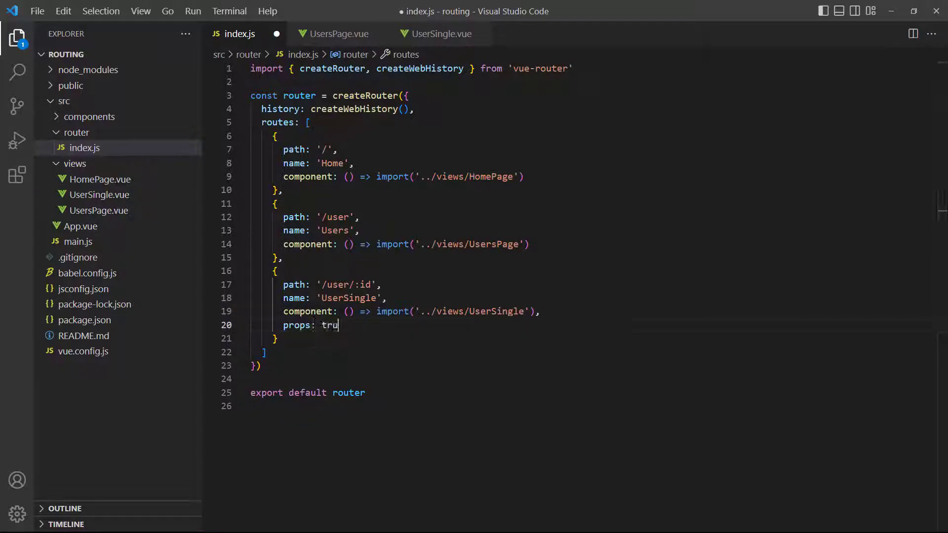
pyautogui.write('e')
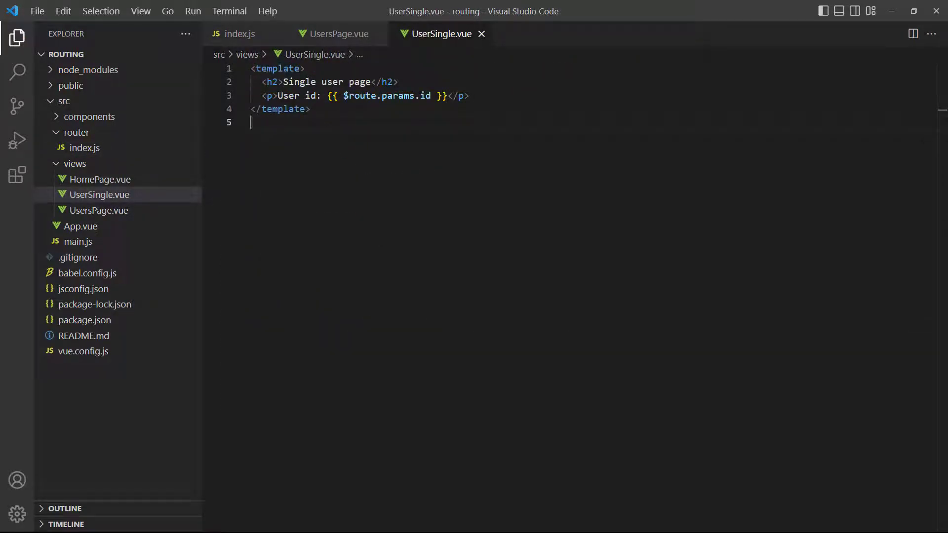
pyautogui.write('<script>')
pyautogui.write('export default {')
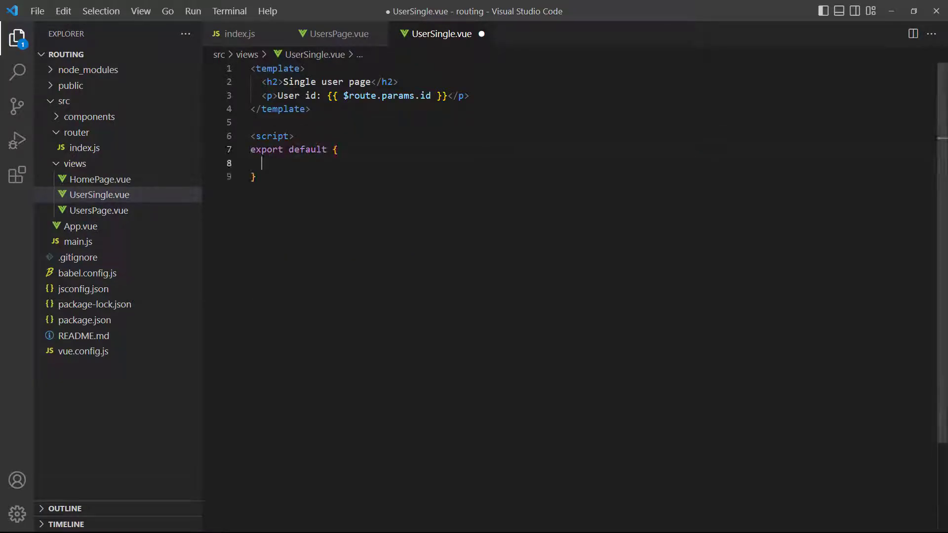
pyautogui.write("props: ['id']")
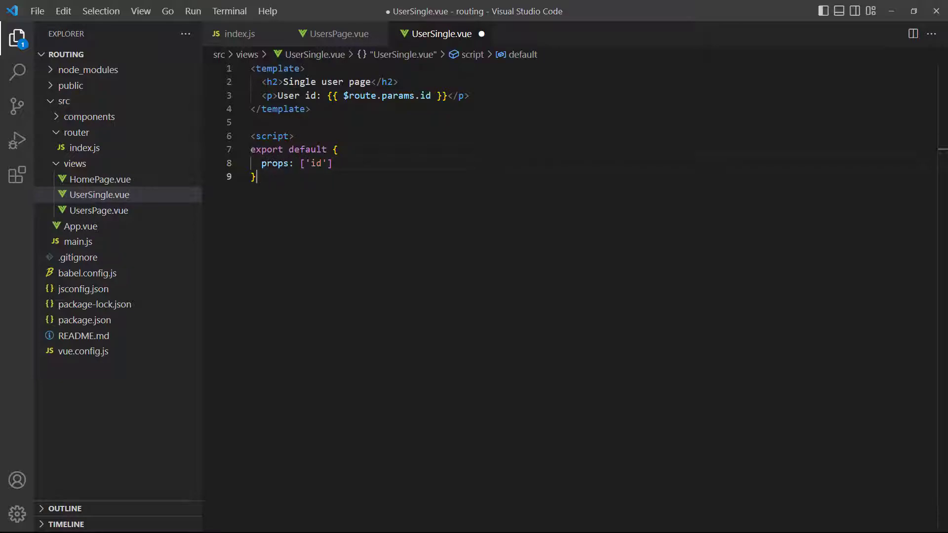
pyautogui.write('</script>')
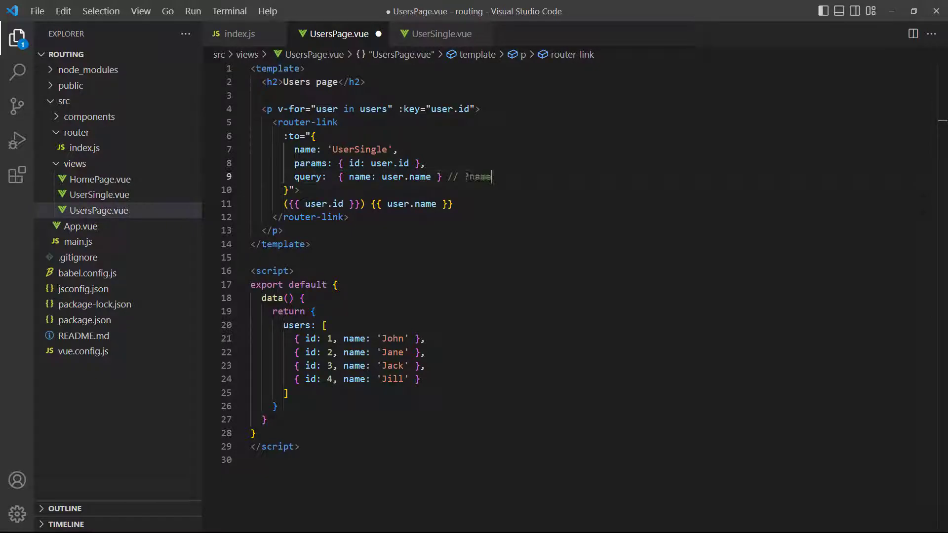
# - Loop over four users, including John, linking each with id param and name query
pyautogui.write('=John')
pyautogui.write('name() {')
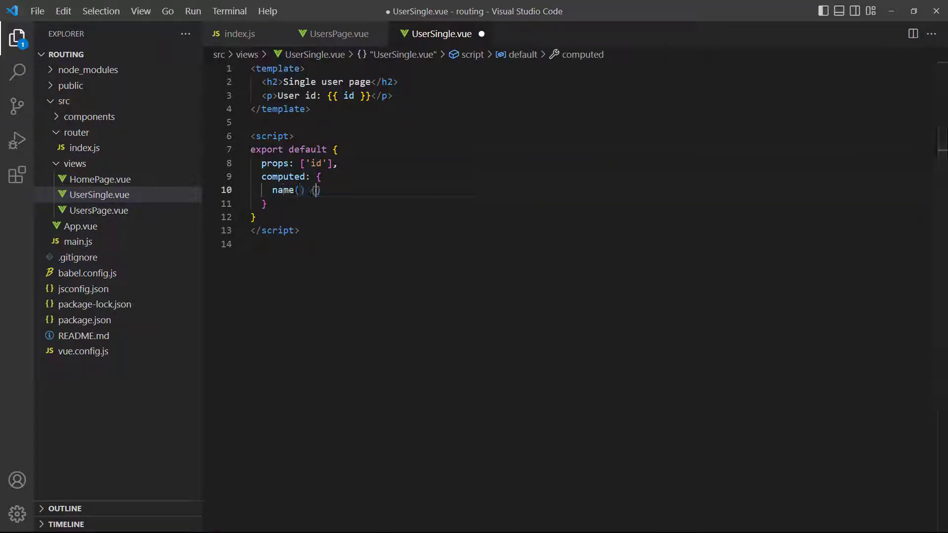
# - Add a name computed returning this.$route.query.name and render {{ name }} in the paragraph
pyautogui.write('return this.')
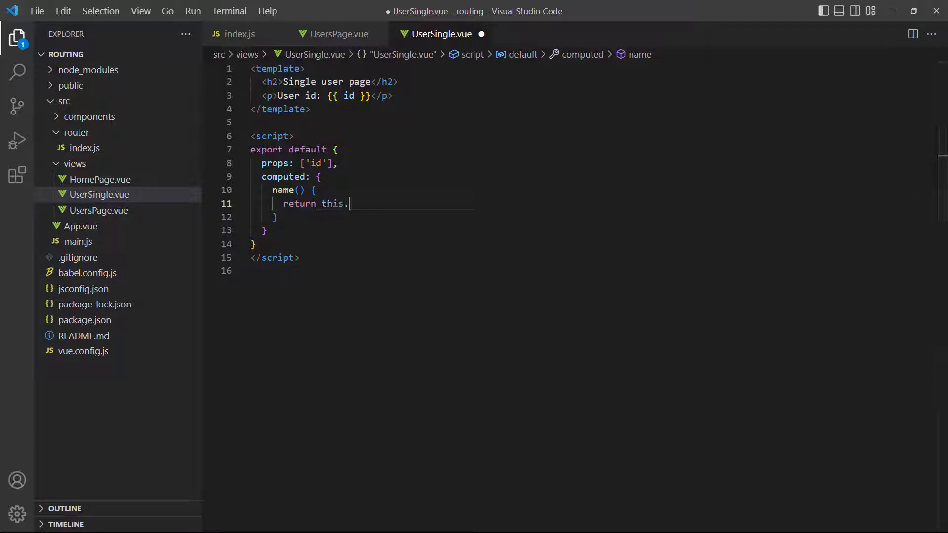
pyautogui.write('$route.query.name')
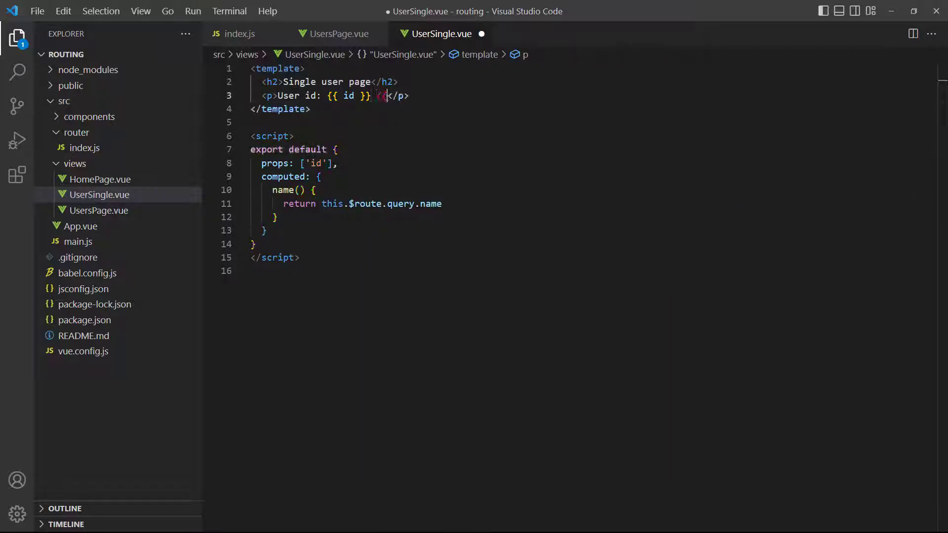
pyautogui.write('{{ name }}')
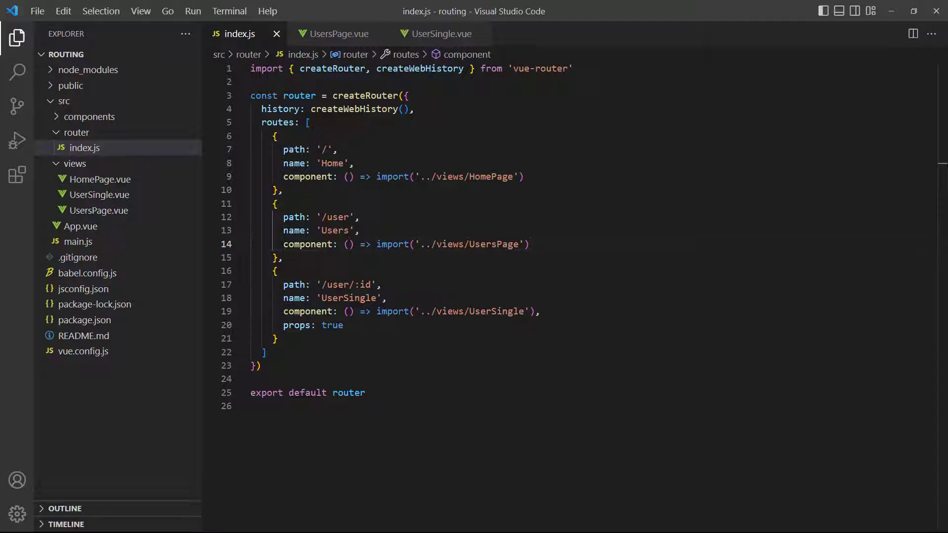
# - Move UserSingle into a children array under Users, then add <hr> and <router-view /> to UsersPage.vue
pyautogui.write('children')
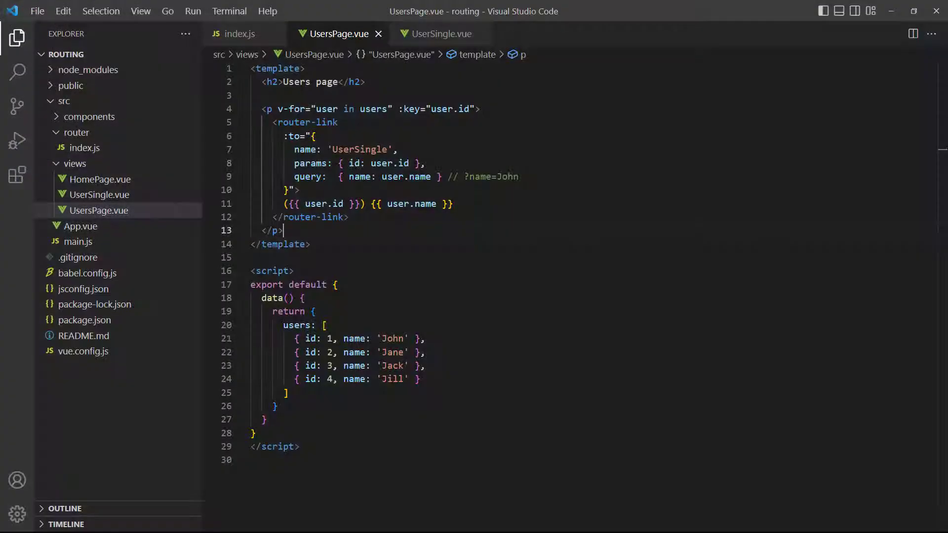
pyautogui.write('<hr>')
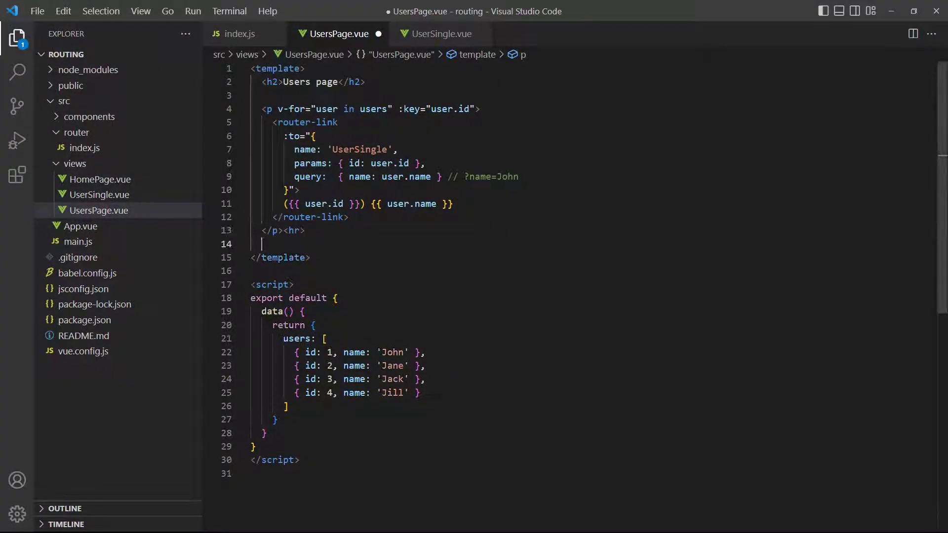
pyautogui.write('<router-view />')
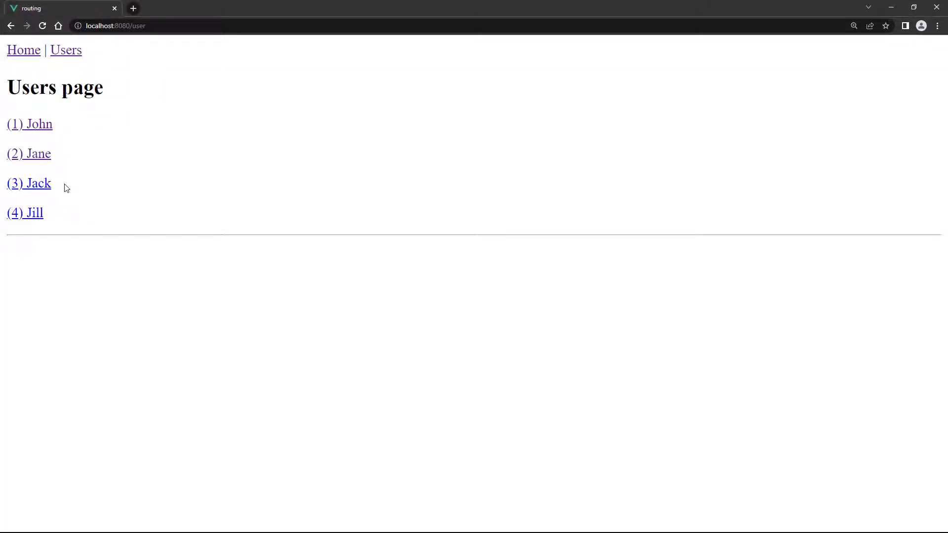
# - Open the (3) Jack link in Chrome to show 'User: 3 Jack' below the divider
pyautogui.click(29, 184)
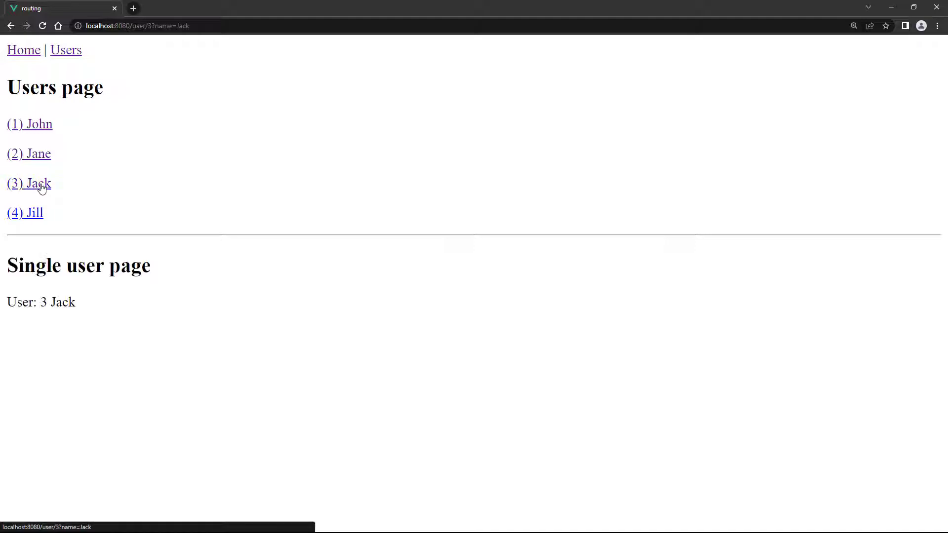
pyautogui.moveTo(63, 189)
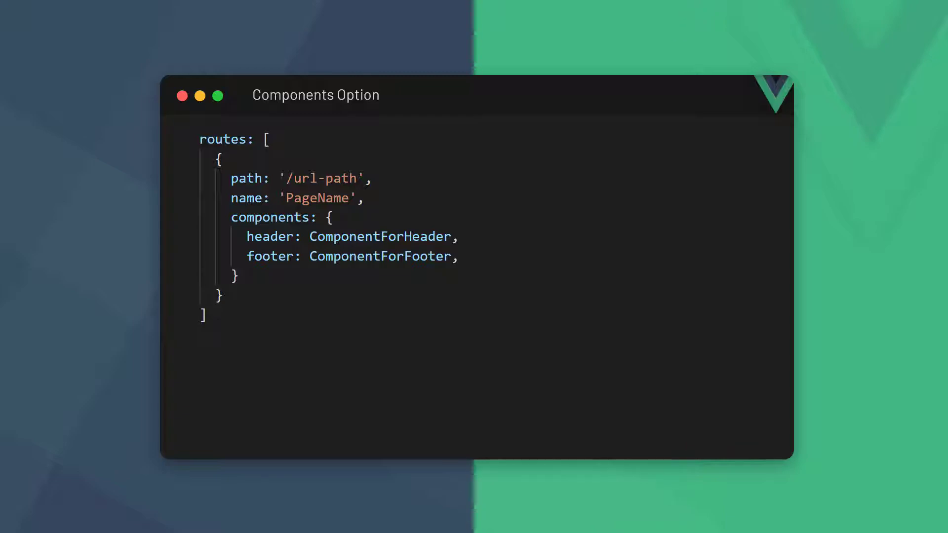
# - Switch to App.vue and enter default:ComponentForUnnamed
pyautogui.write('default:ComponentForUnnamed')
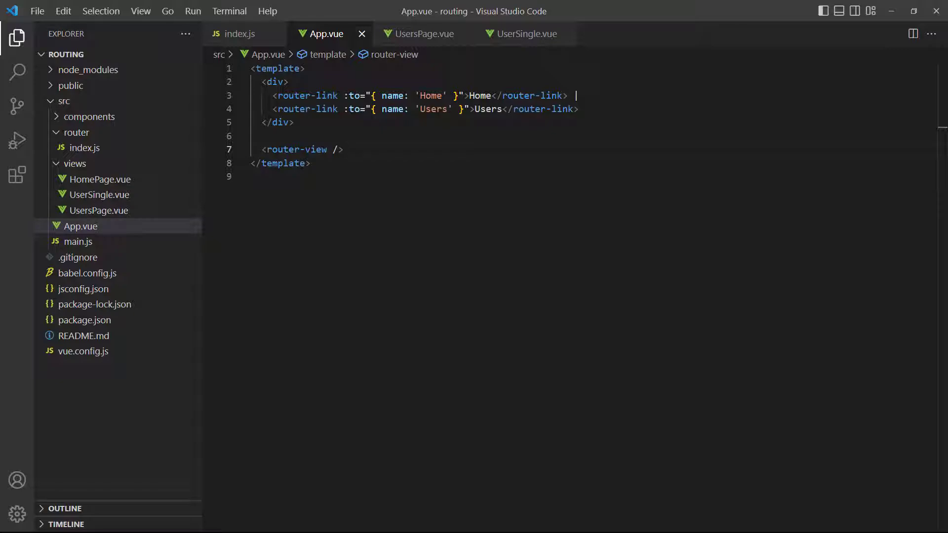
# - Add <router-view name="users" /> to App.vue and give Home a default HomePage import
pyautogui.write('<router')
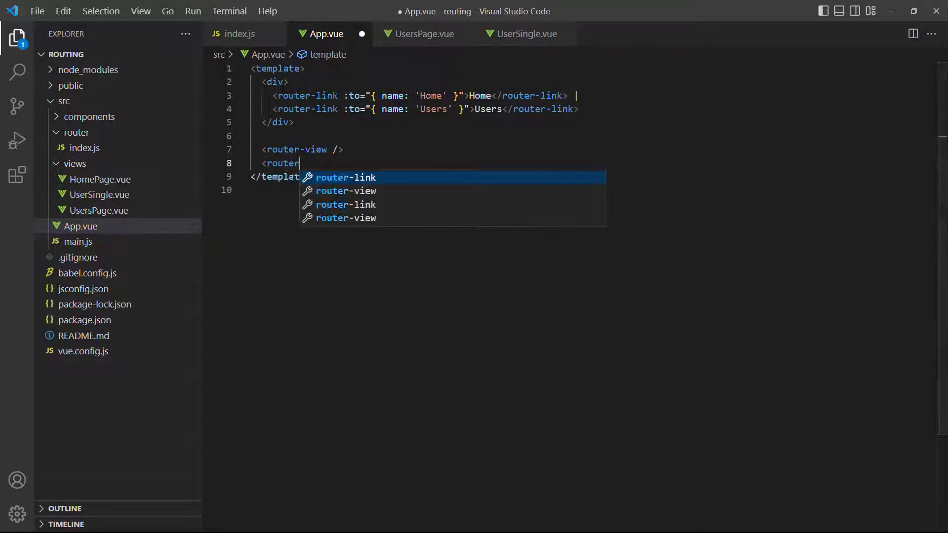
pyautogui.write('-view name="users" />')
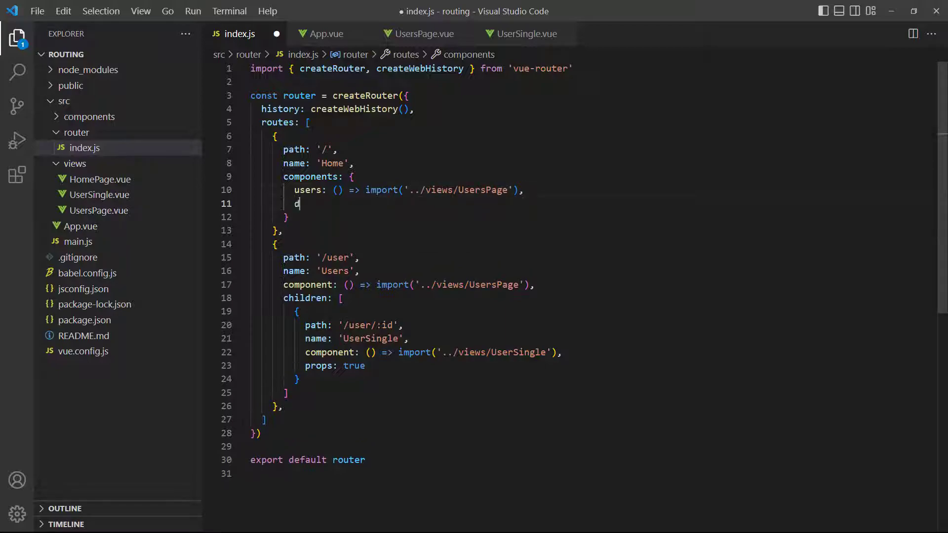
pyautogui.write('efault: () => import(')
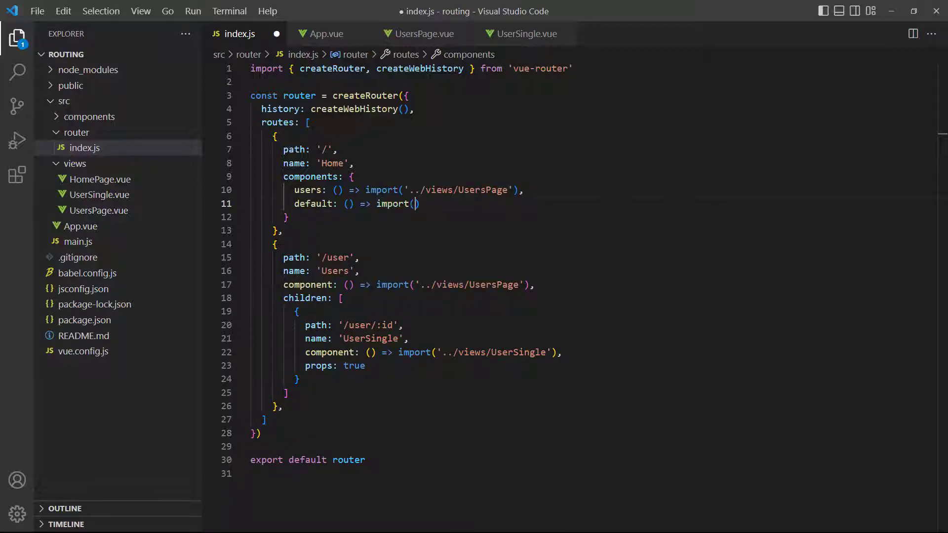
pyautogui.write("'../views/HomePage'")
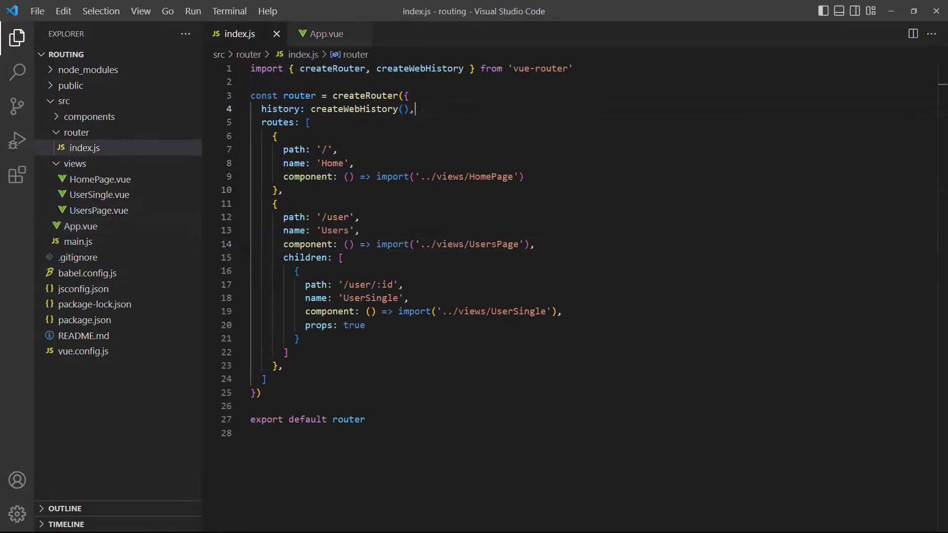
# - Add scrollBehavior(to, from, savedPosition) returning savedPosition if set, else { top: 0, left: 0 }
pyautogui.write('scrollBehavior(to,')
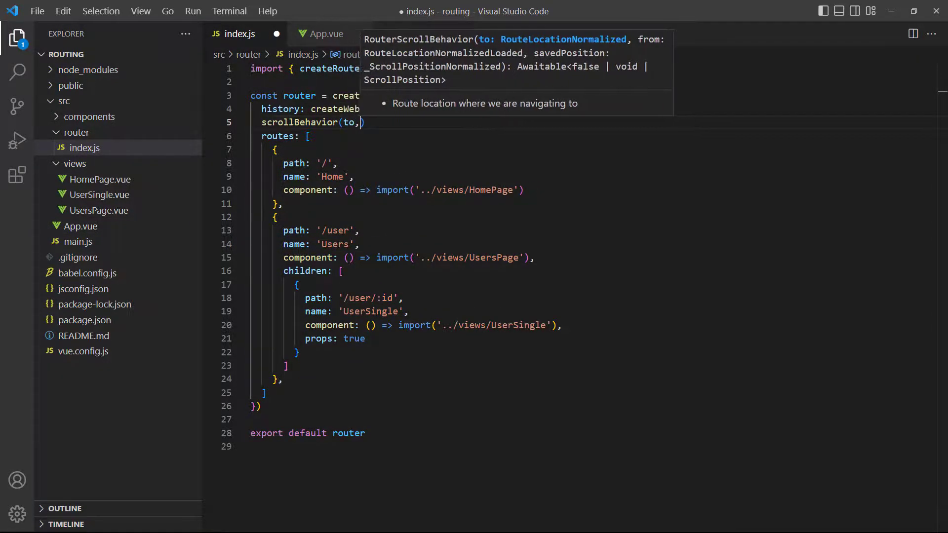
pyautogui.write('from, savedPosition)')
pyautogui.write("console.log('SavedPosition', savedPosition")
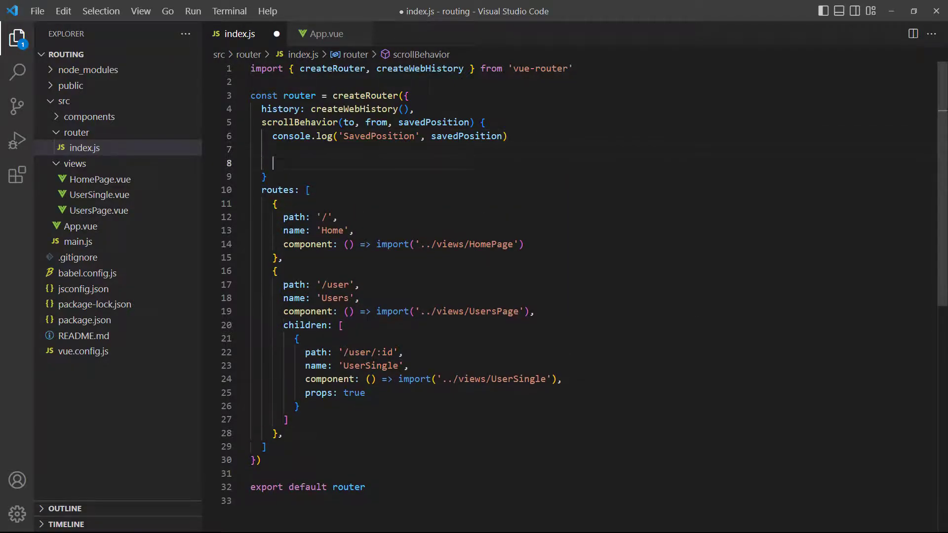
pyautogui.write('if (savedPosition) {')
pyautogui.write('return { top: 0, l')
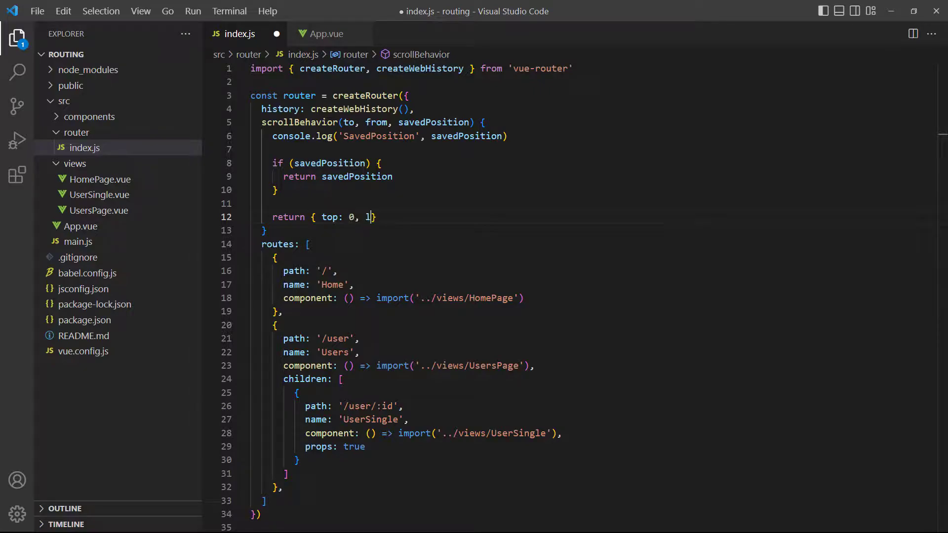
pyautogui.write('eft: 0 }')
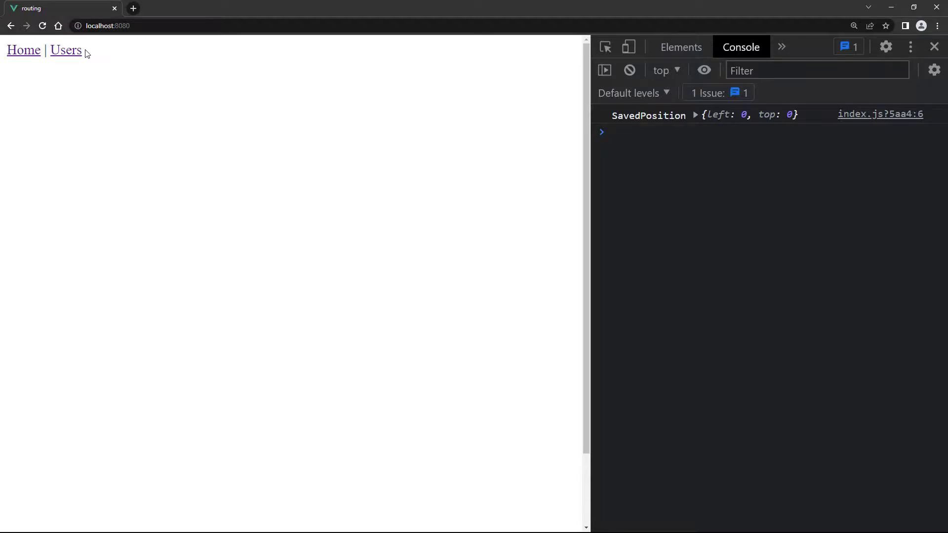
# - Open Users, open Jill's user page, then go back to restore the saved scroll position
pyautogui.click(65, 50)
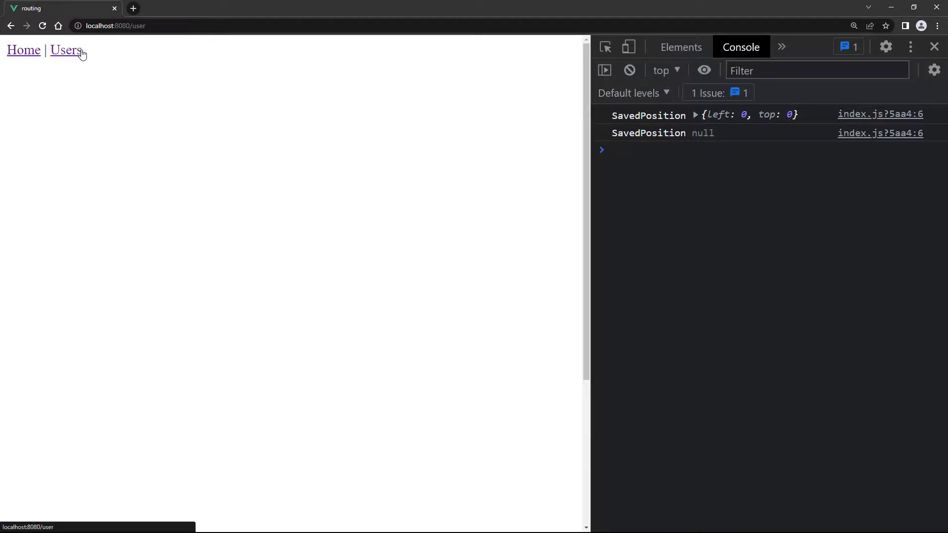
pyautogui.click(65, 50)
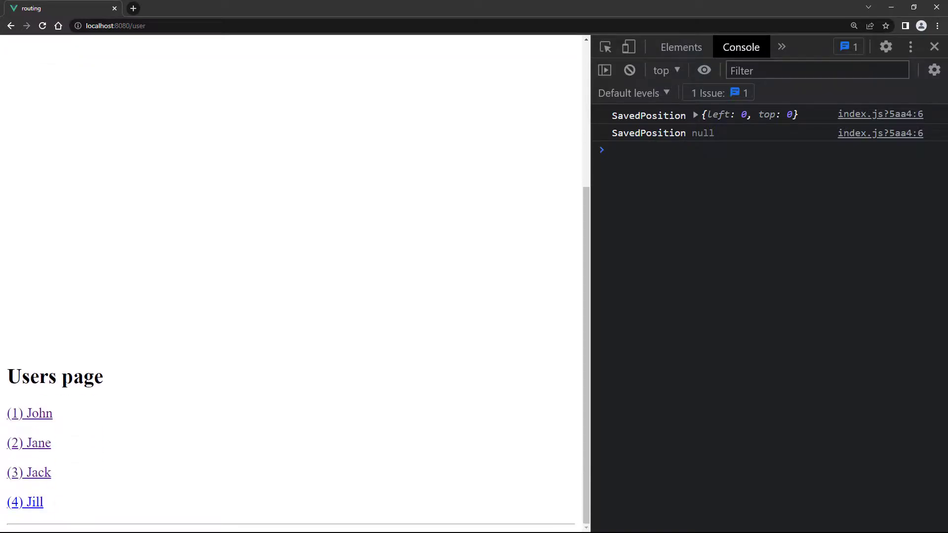
pyautogui.click(25, 503)
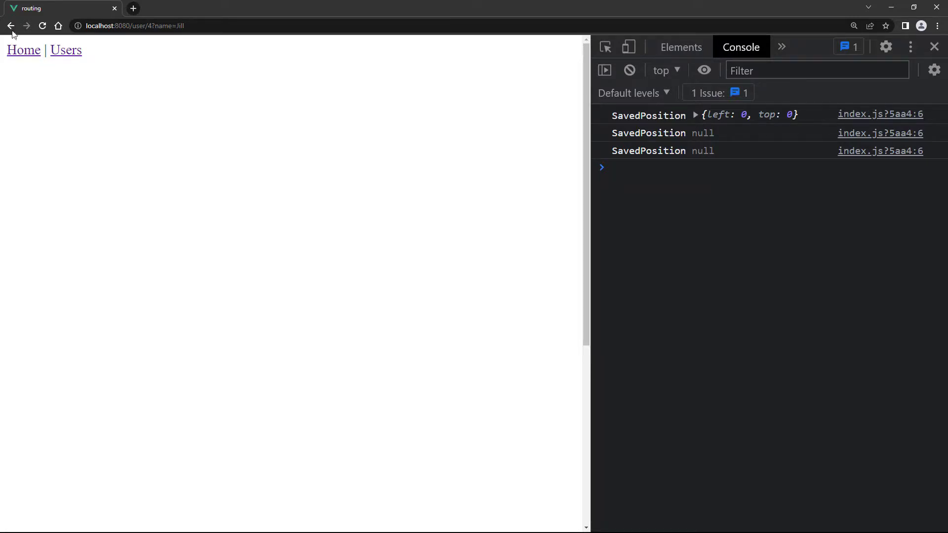
pyautogui.click(11, 25)
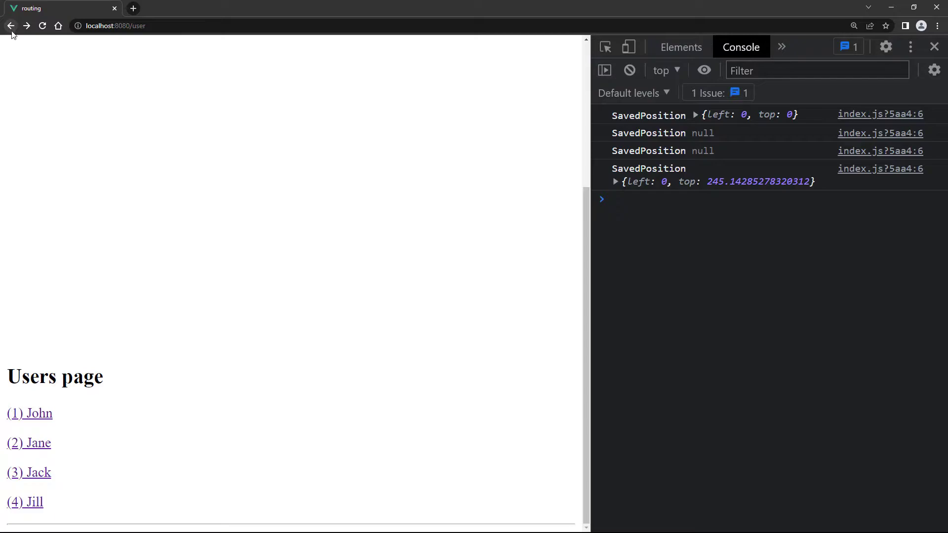
pyautogui.moveTo(14, 53)
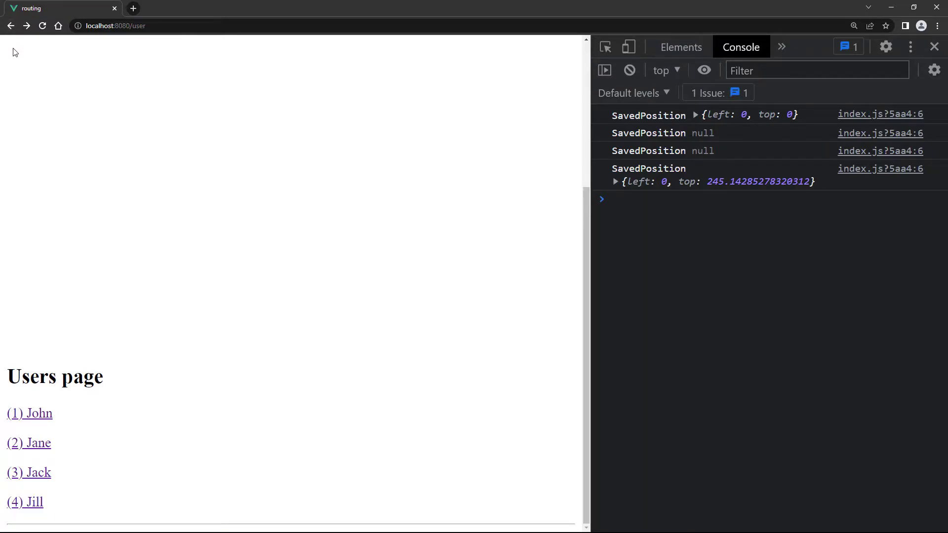